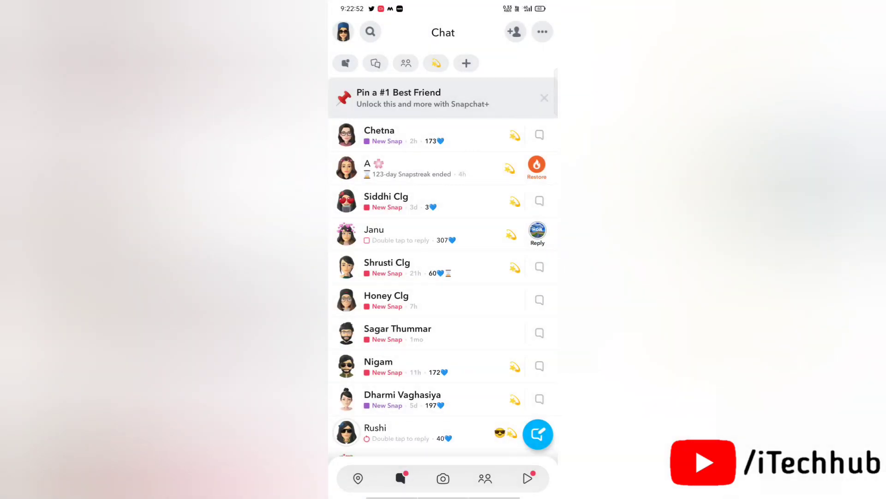
- Start the paid Restore of the ended 123-day Snapstreak and agree to the ₹15.00 price
left_click(396, 168)
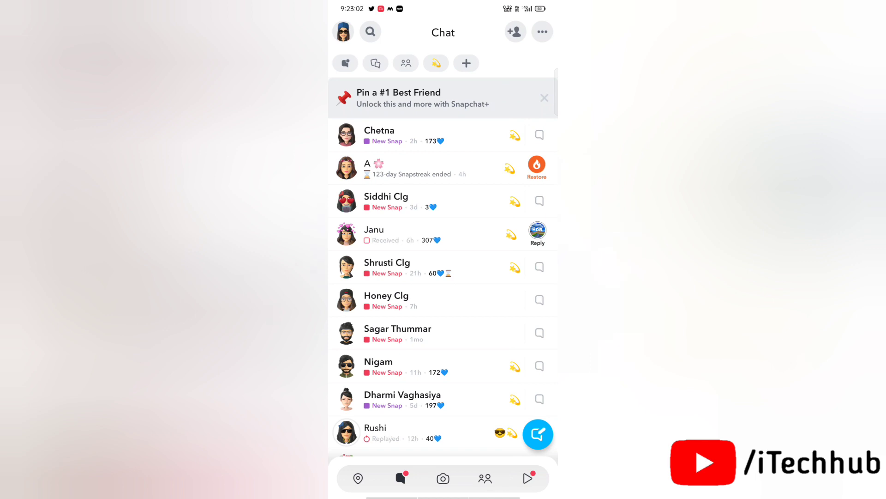
left_click(537, 167)
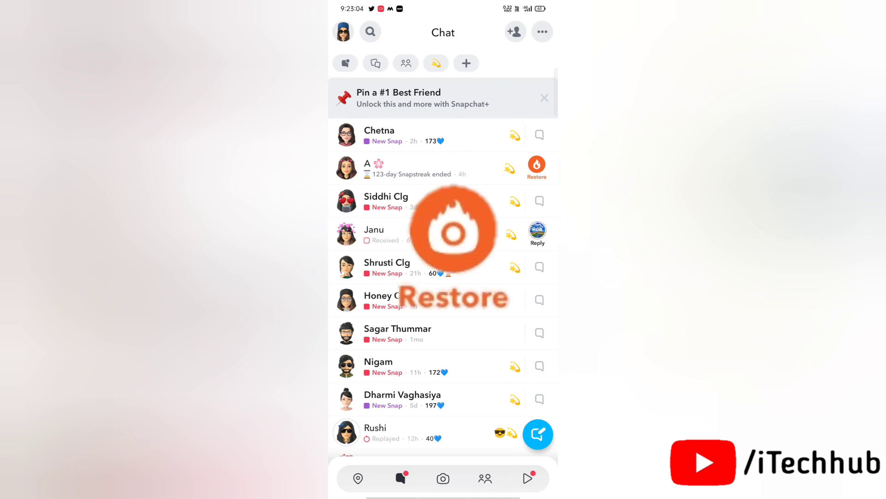
left_click(535, 165)
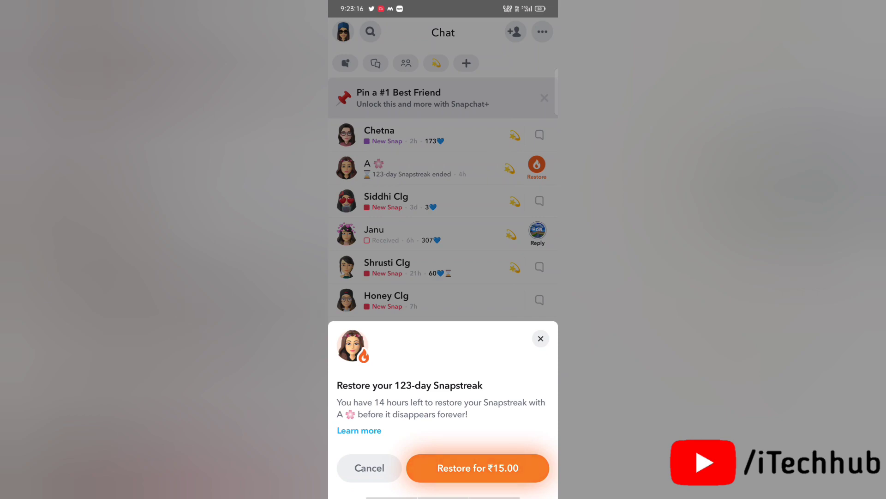
left_click(478, 467)
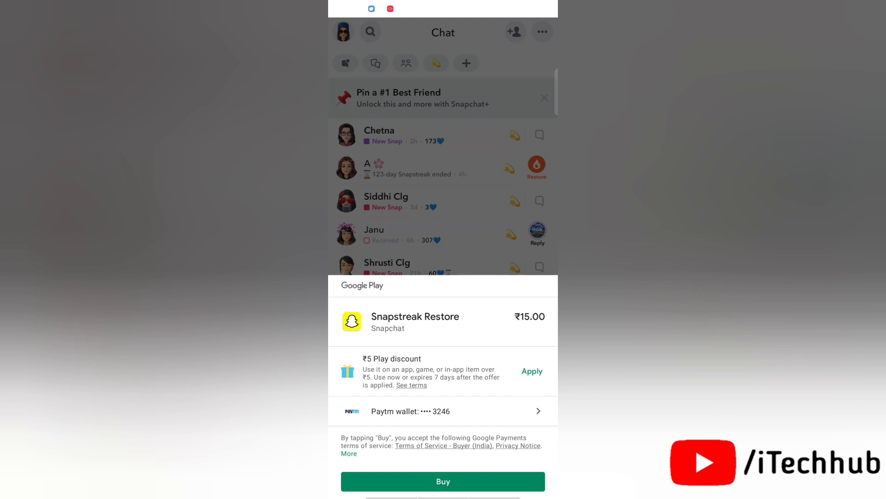
- Buy the Snapstreak Restore with the ₹5 Play discount at ₹10.00 and verify the account
left_click(442, 481)
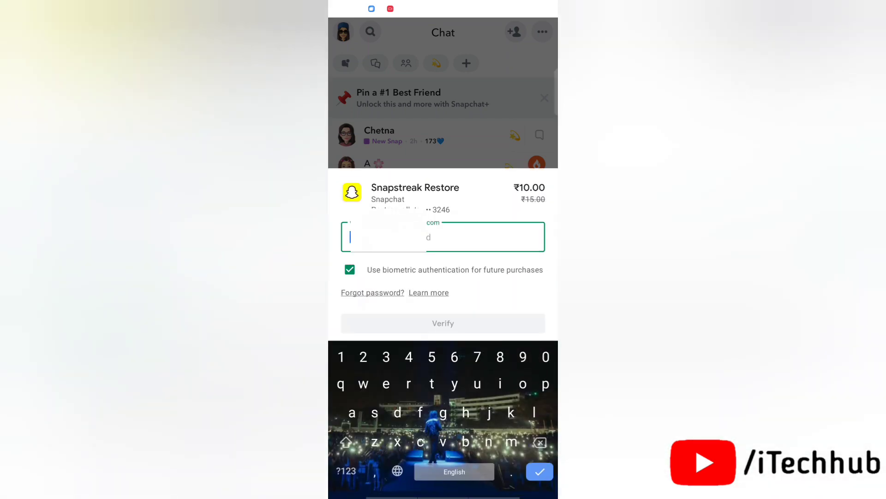
left_click(443, 323)
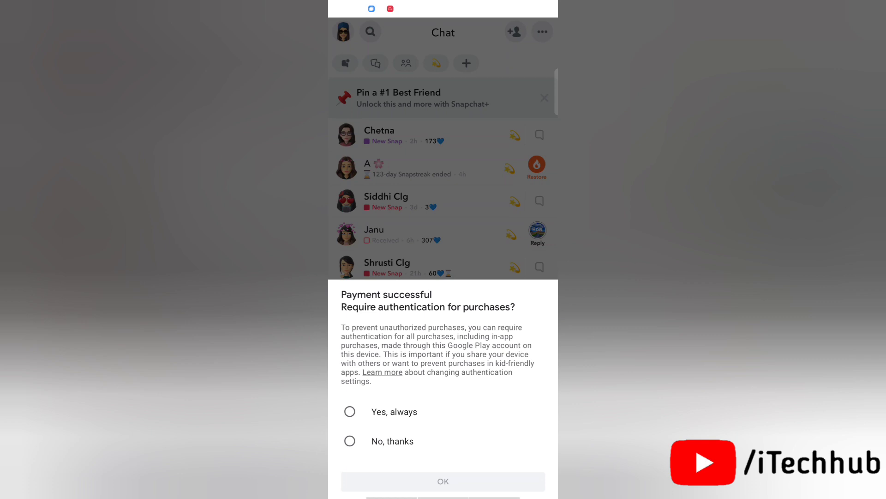
- Answer the authentication prompt with OK and decline the Play Points offer
left_click(442, 481)
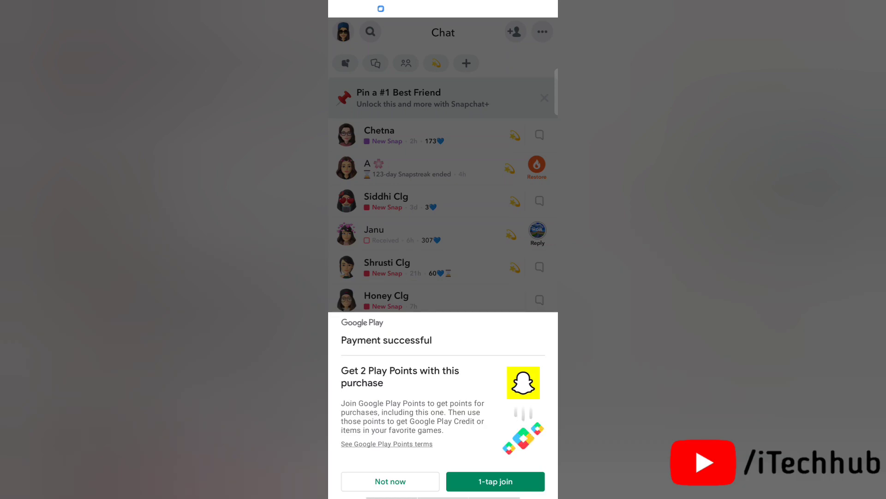
left_click(390, 481)
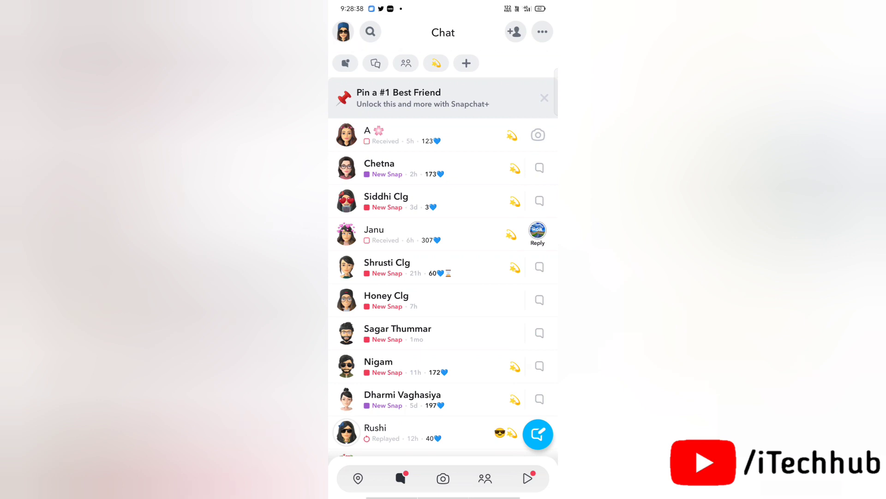
- Open the top chat row showing the restored 123💙 streak with the friend
scroll("up", 3)
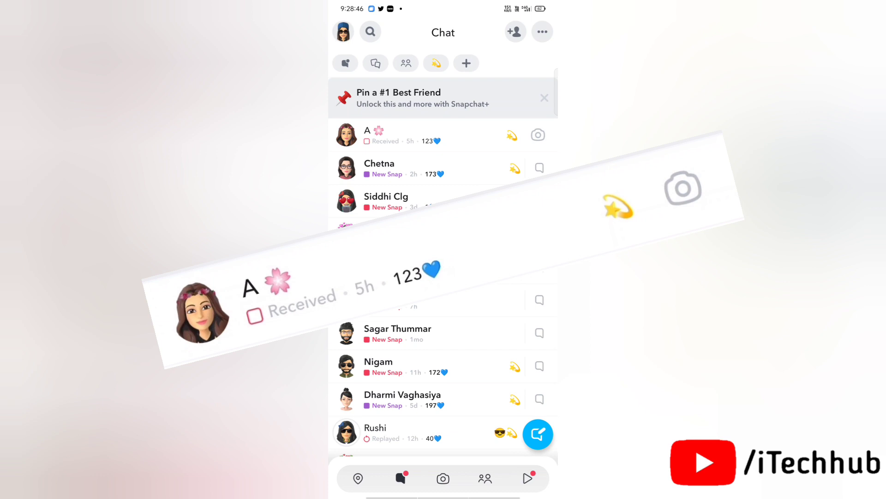
left_click(396, 134)
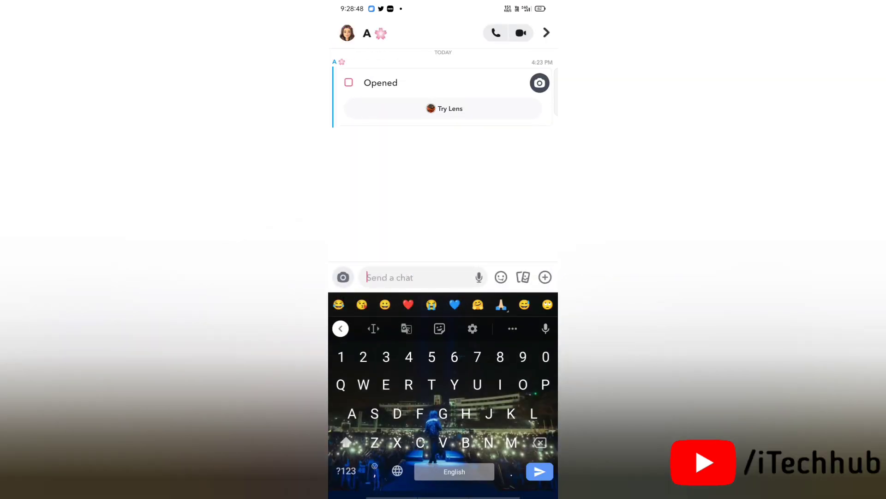